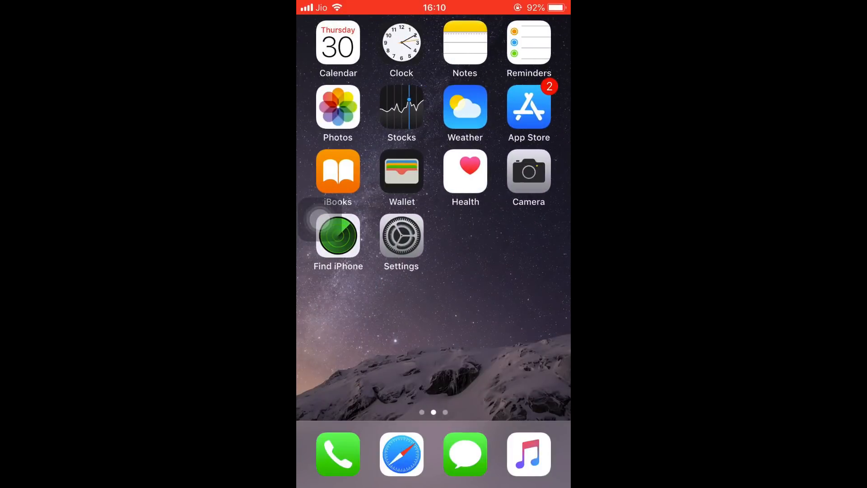
- Leave the App Store after confirming WhatsApp is installed and launch Safari from the home screen
scroll(left, 3)
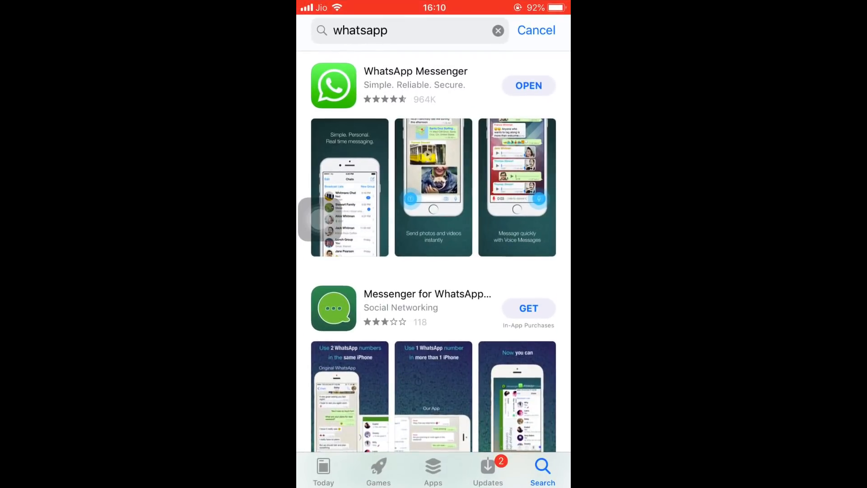
click(410, 70)
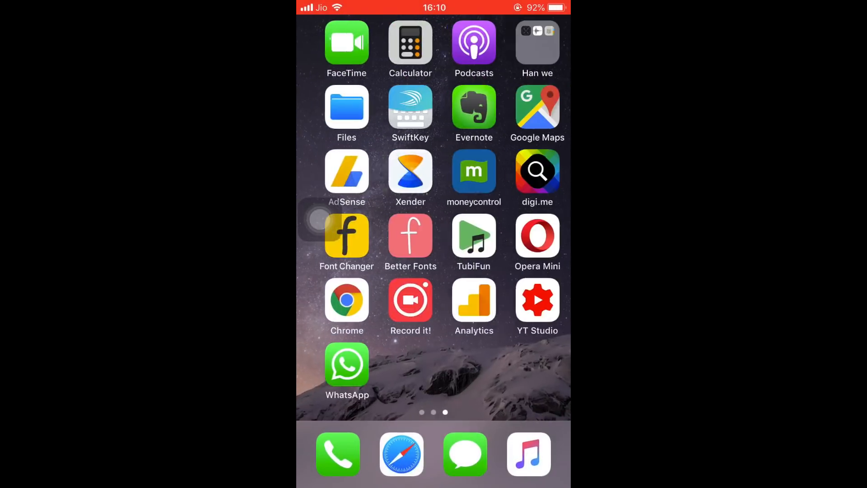
click(347, 364)
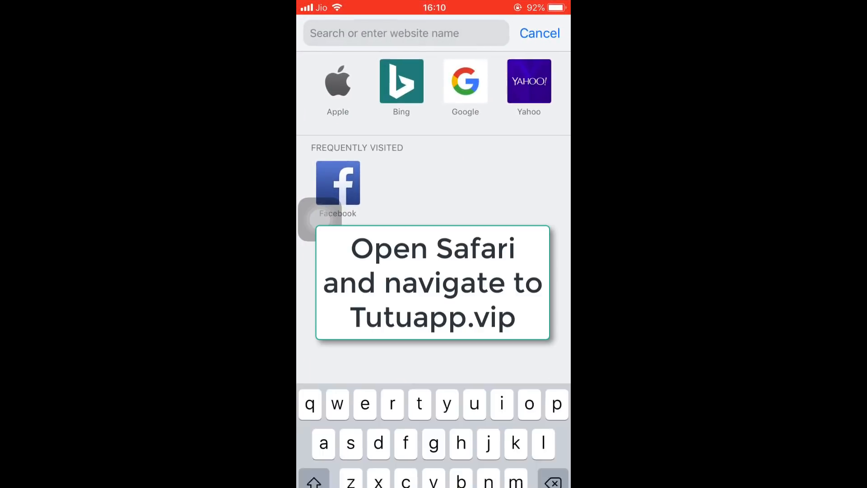
- Go to tutuapp.vip, dismiss the notice, and confirm installing TutuApp on the phone
text(tutuapp.vip)
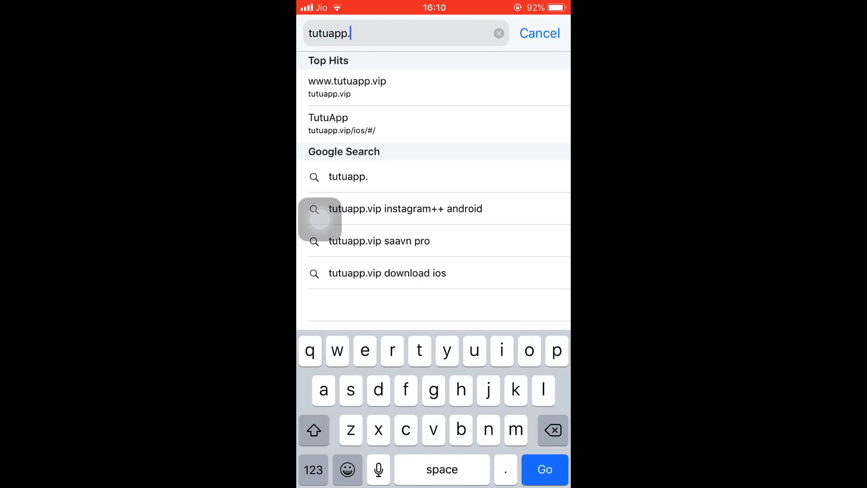
click(347, 88)
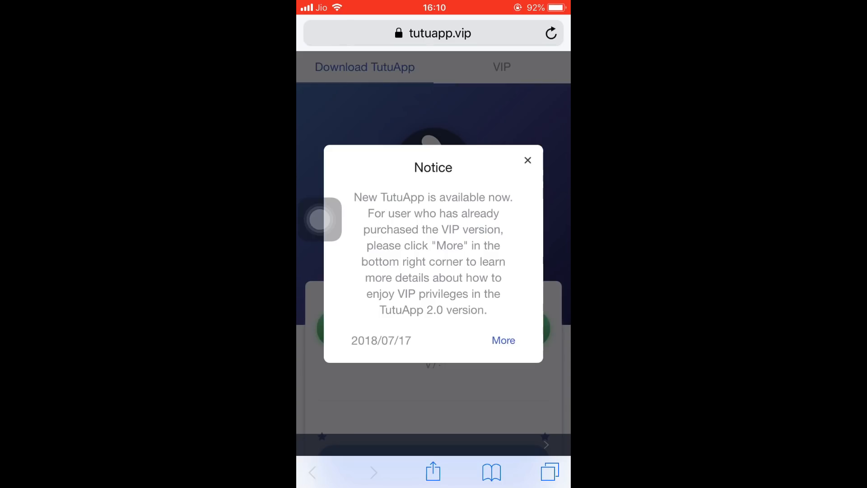
click(527, 161)
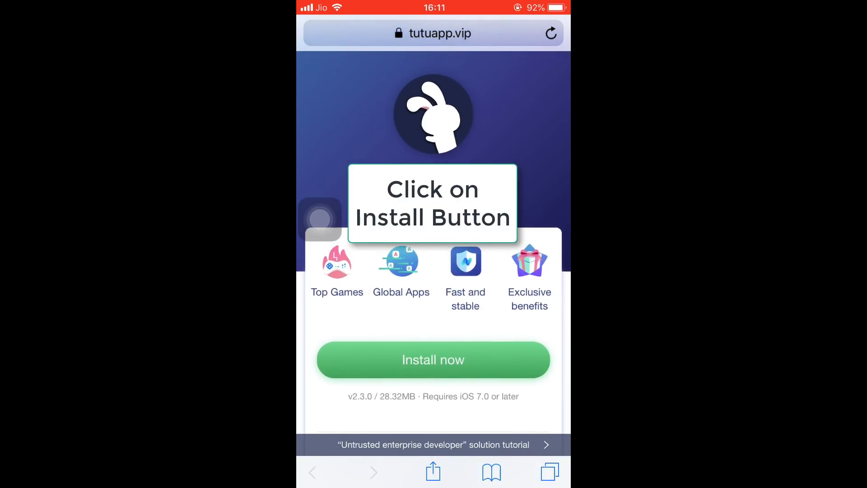
click(433, 360)
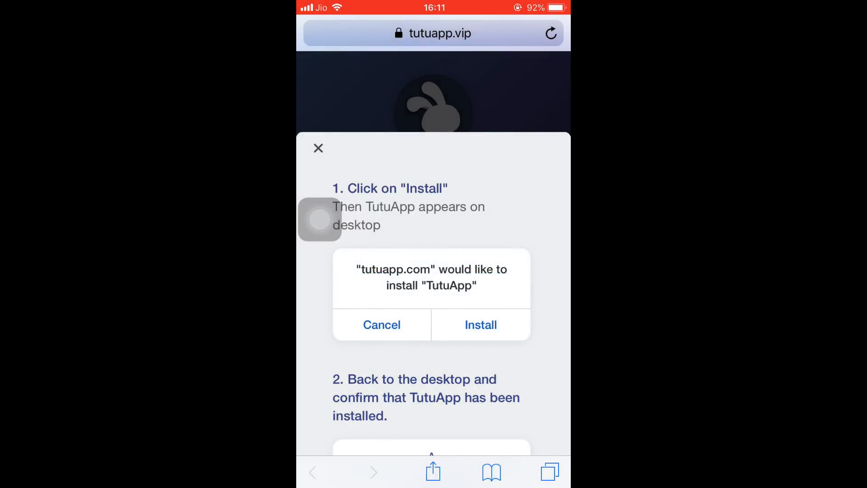
click(481, 324)
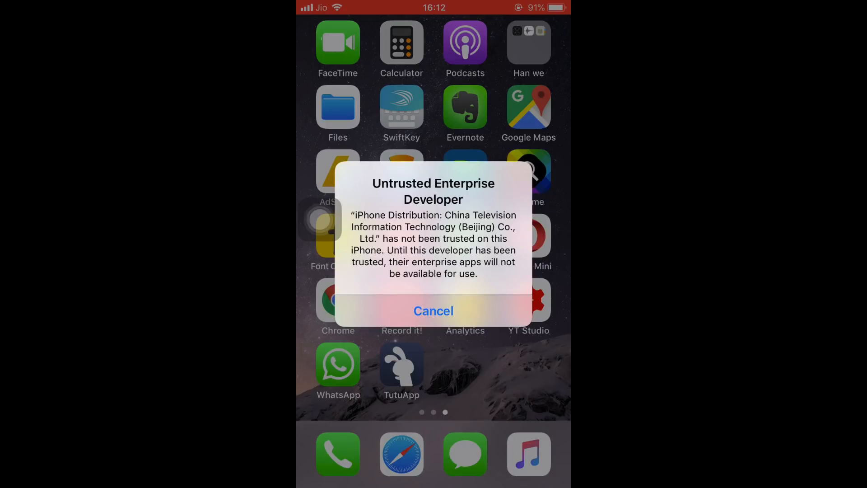
- Dismiss the untrusted developer warning and reach Device Management under Settings > General
click(434, 311)
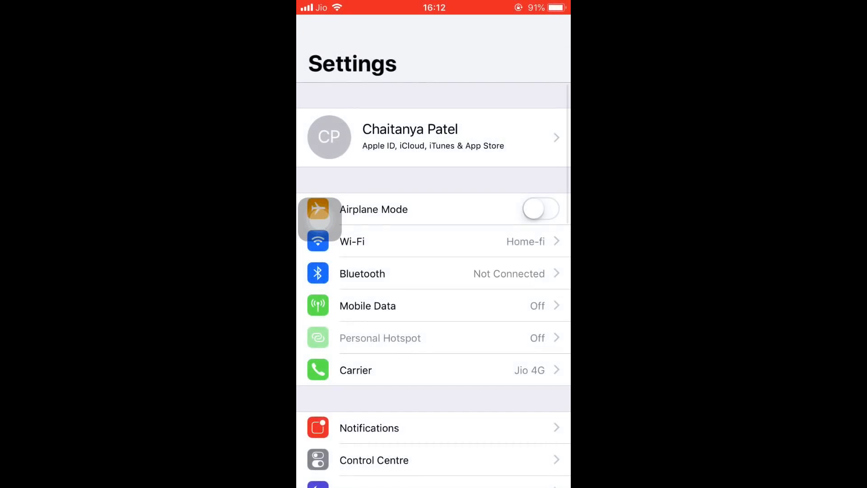
scroll(down, 3)
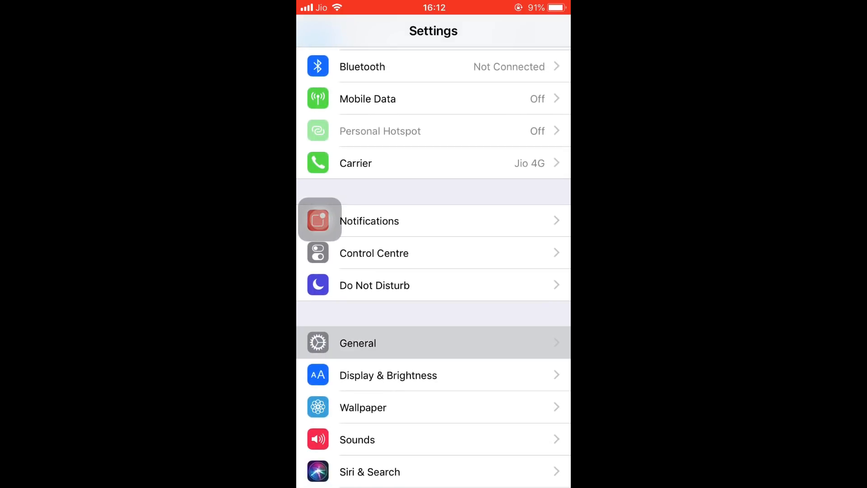
click(358, 344)
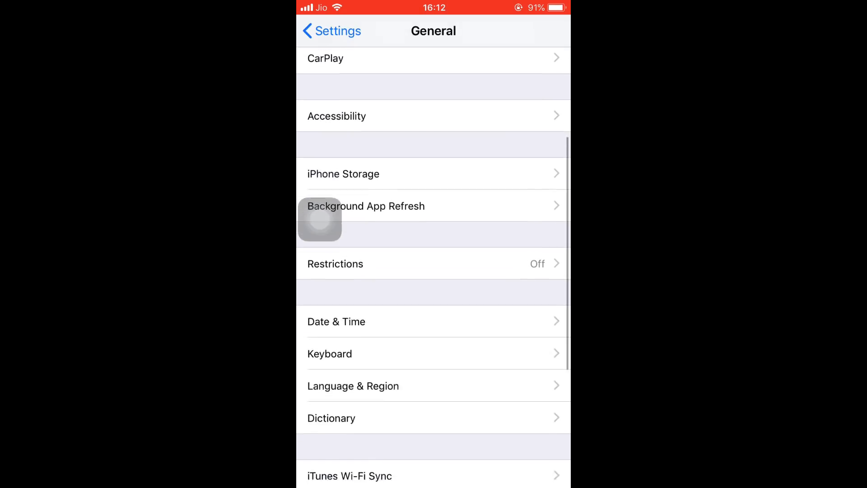
scroll(down, 3)
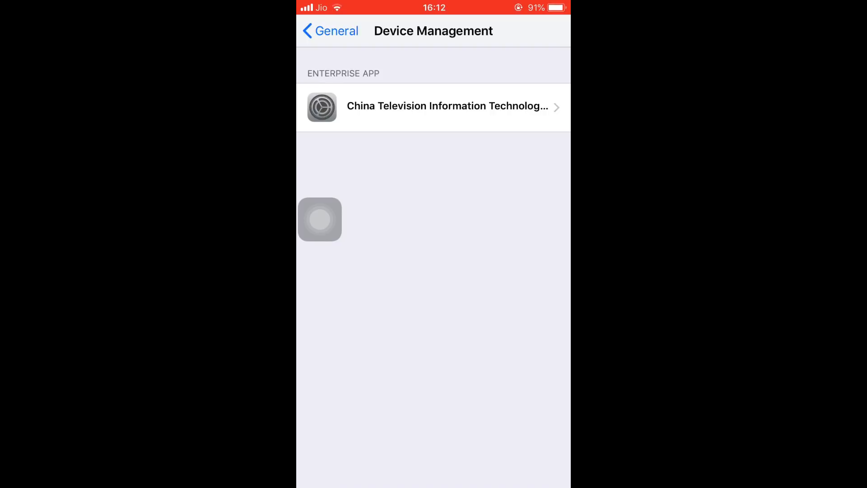
- Trust TutuApp's enterprise developer profile and confirm the trust prompt
click(446, 105)
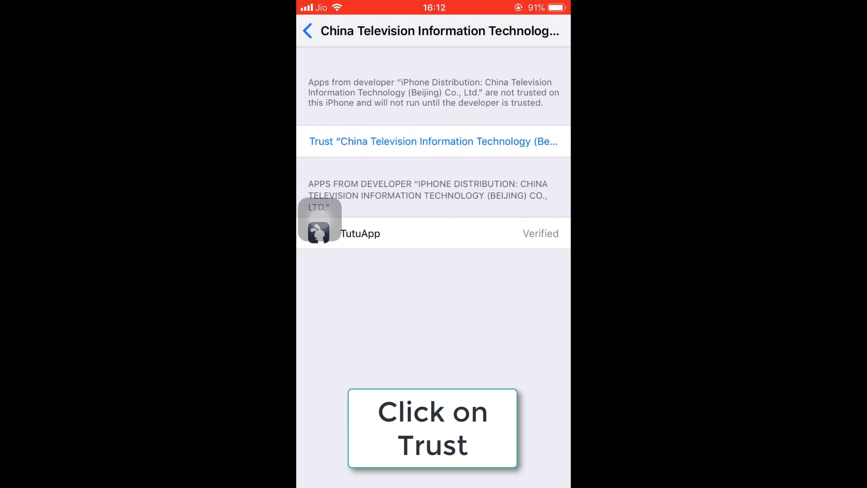
click(432, 141)
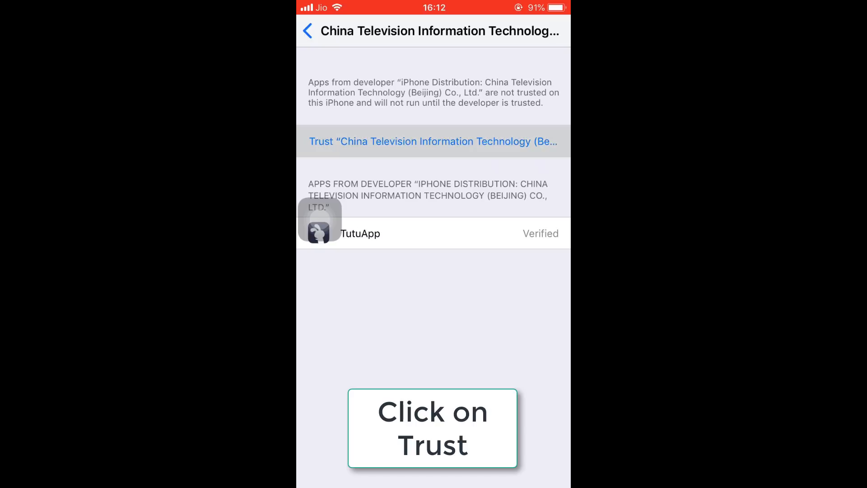
click(433, 140)
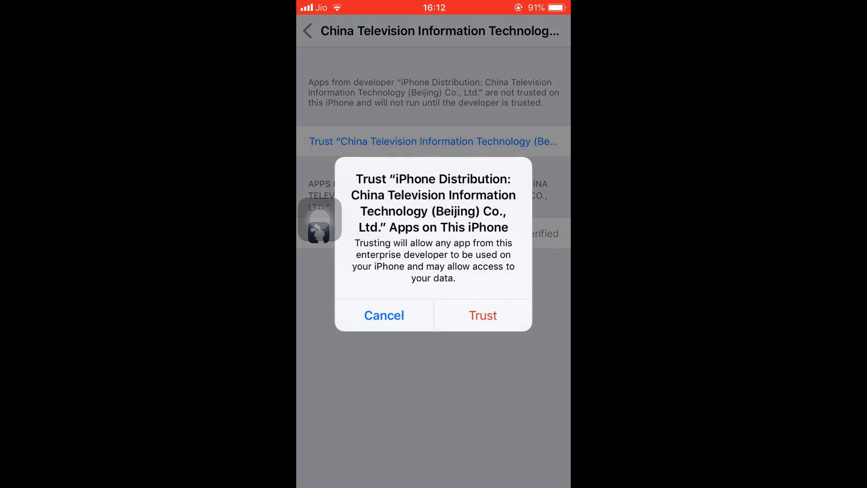
click(483, 315)
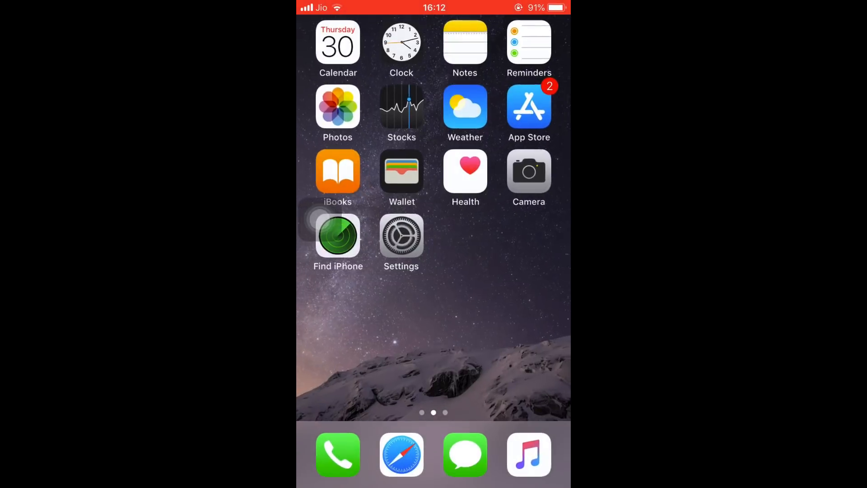
- Launch TutuApp, pass its intro with Experience now, and search the store for 'wha' to list WhatsApp++
scroll(left, 3)
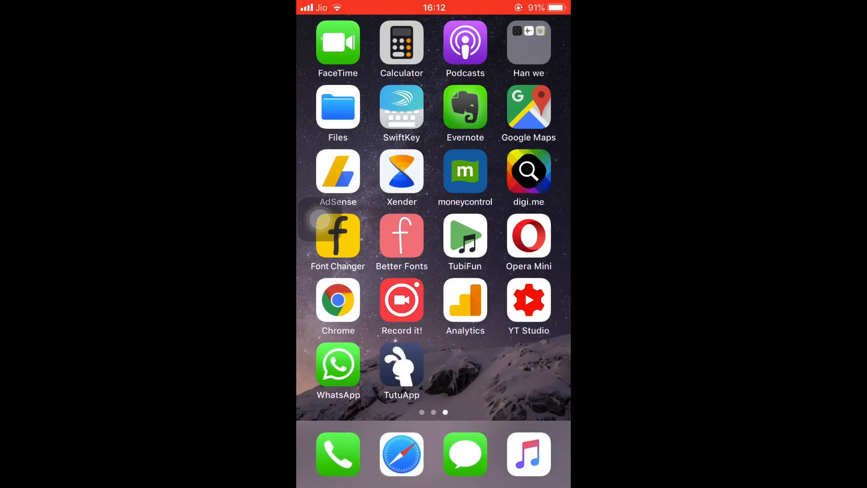
click(401, 365)
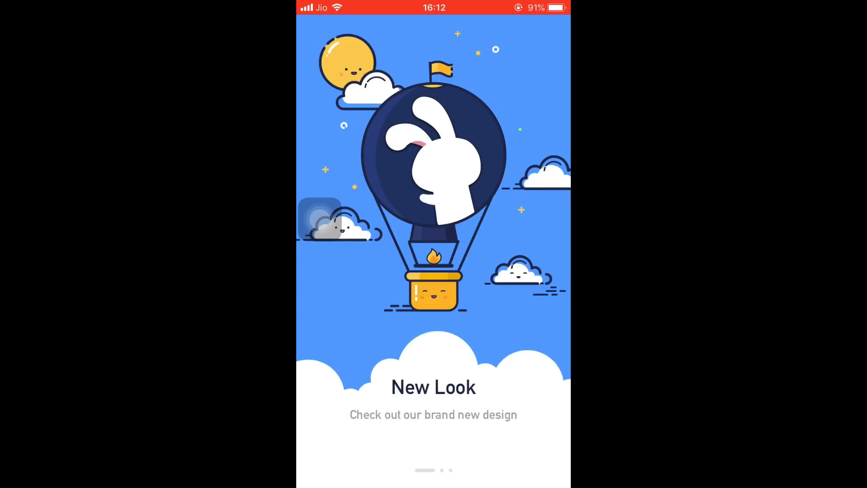
scroll(left, 3)
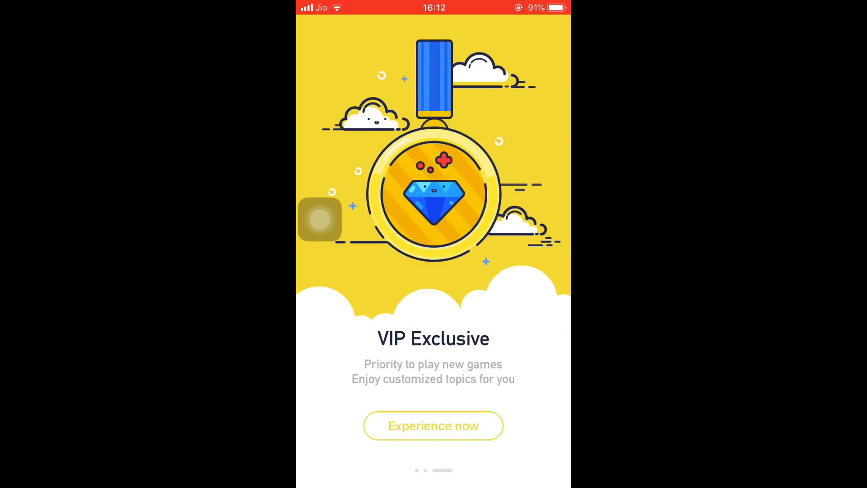
click(434, 427)
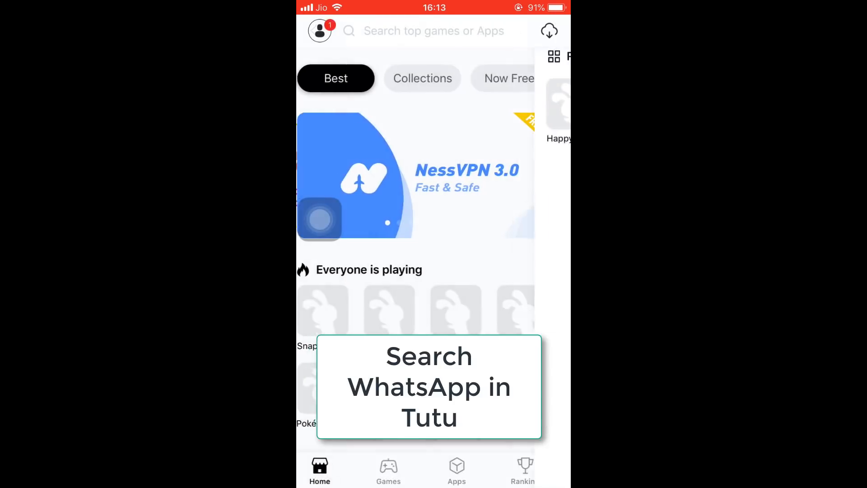
click(434, 31)
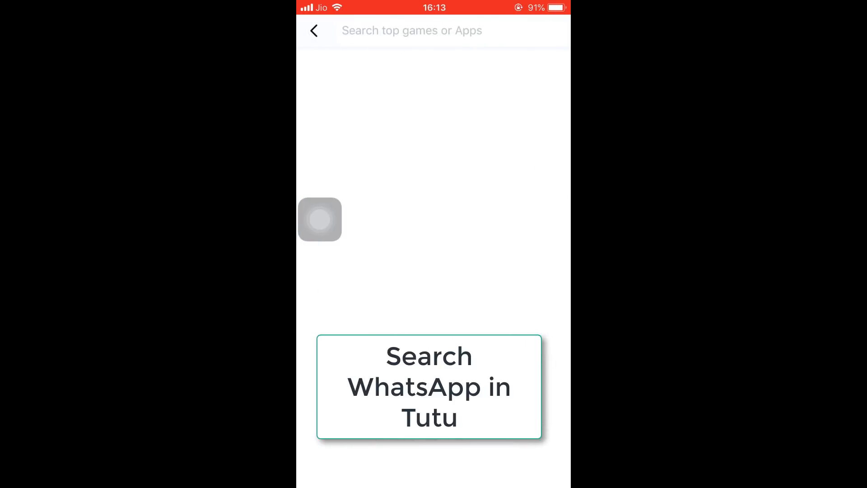
text(whatsapp)
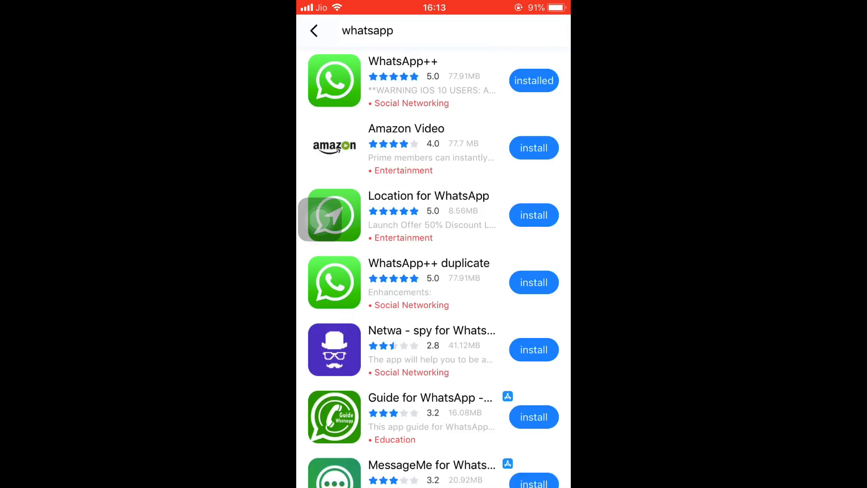
- Install the WhatsApp++ duplicate from its TutuApp details page
click(429, 263)
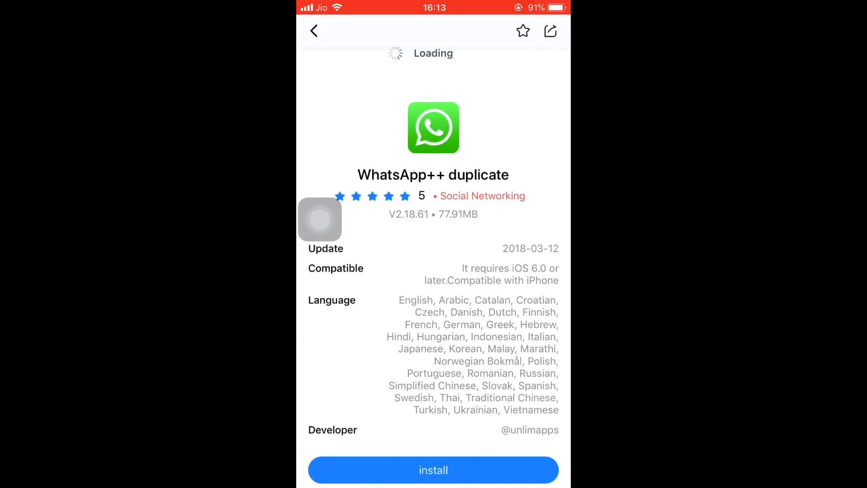
scroll(down, 3)
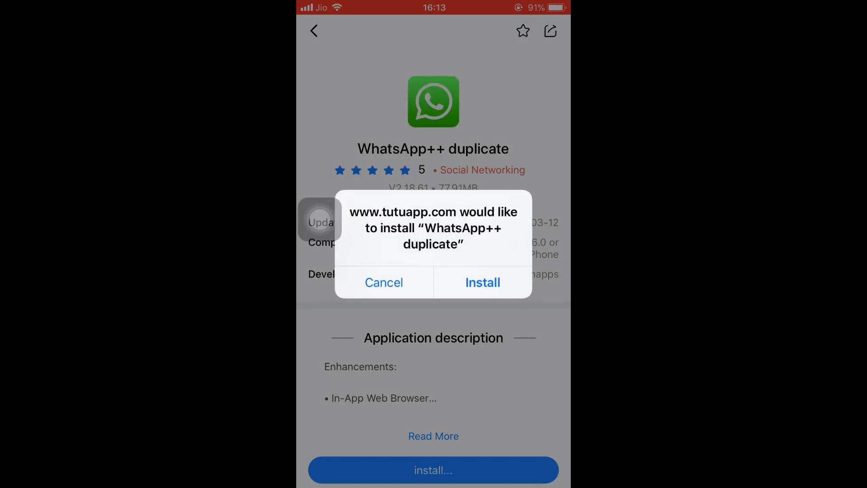
click(483, 282)
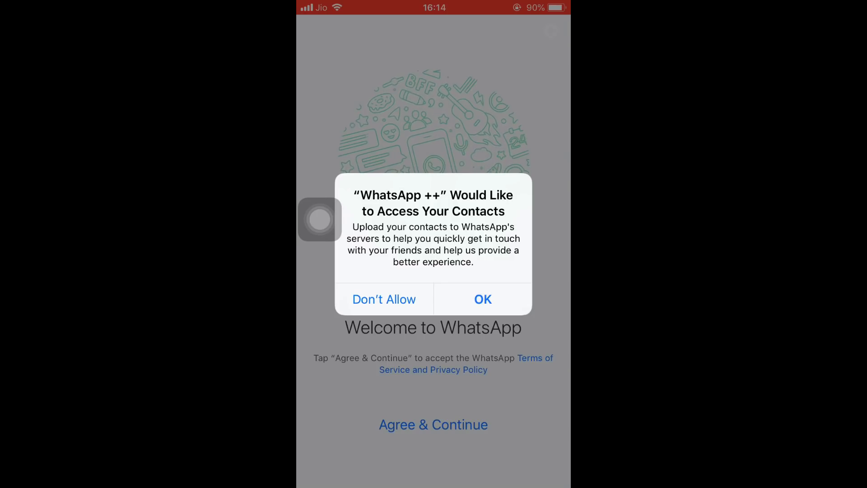
- Grant WhatsApp++ contacts and notification access and agree to the terms
click(483, 299)
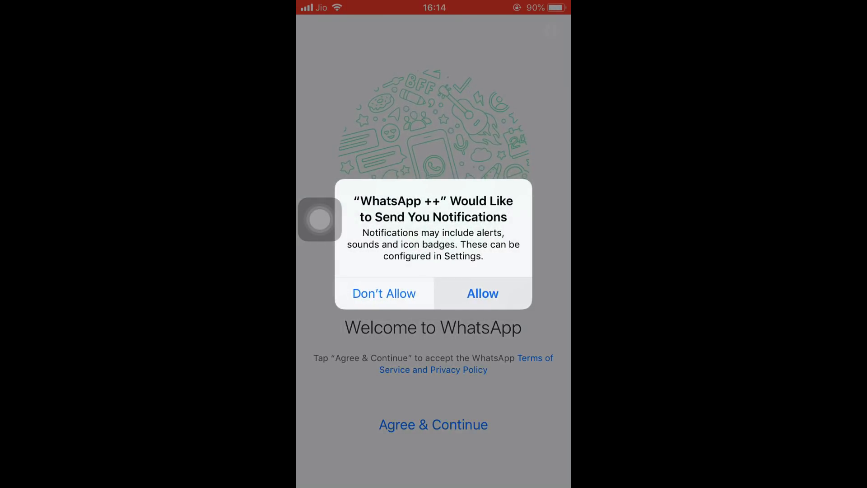
click(483, 294)
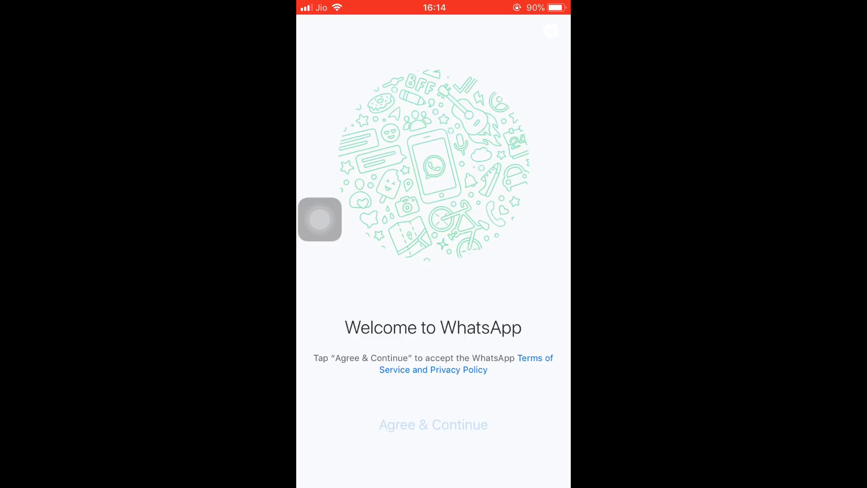
click(434, 425)
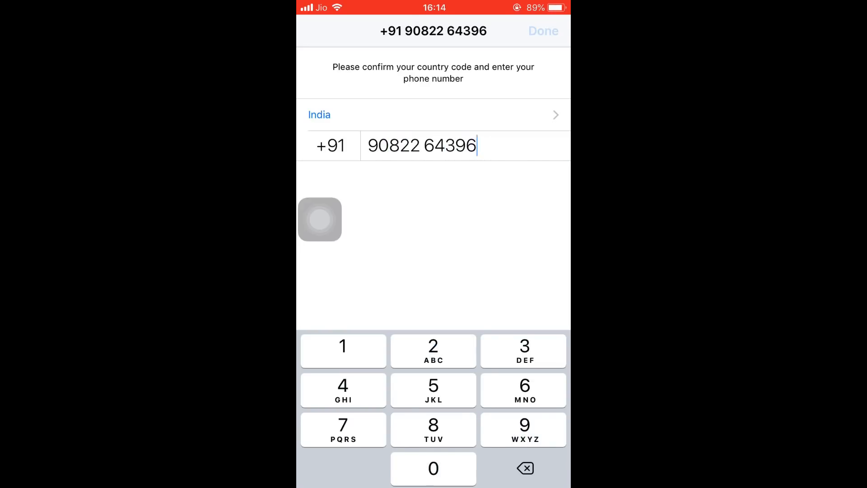
- Submit the phone number and confirm it is correct to start verification
click(543, 30)
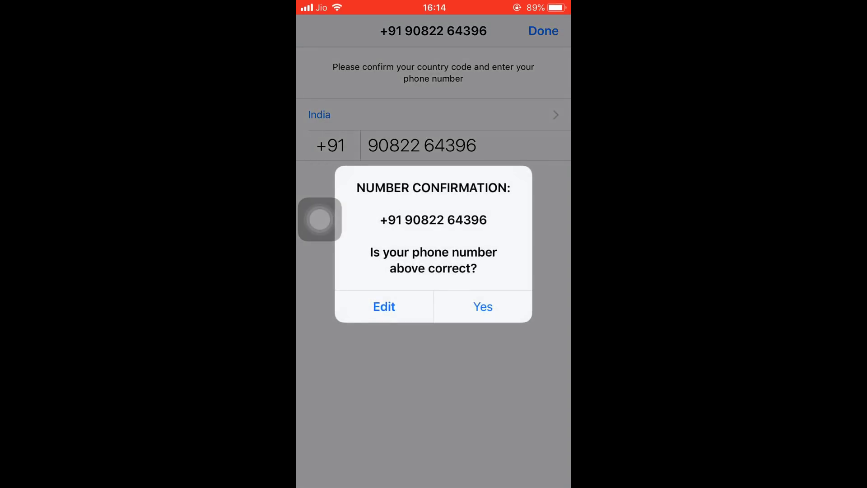
click(483, 307)
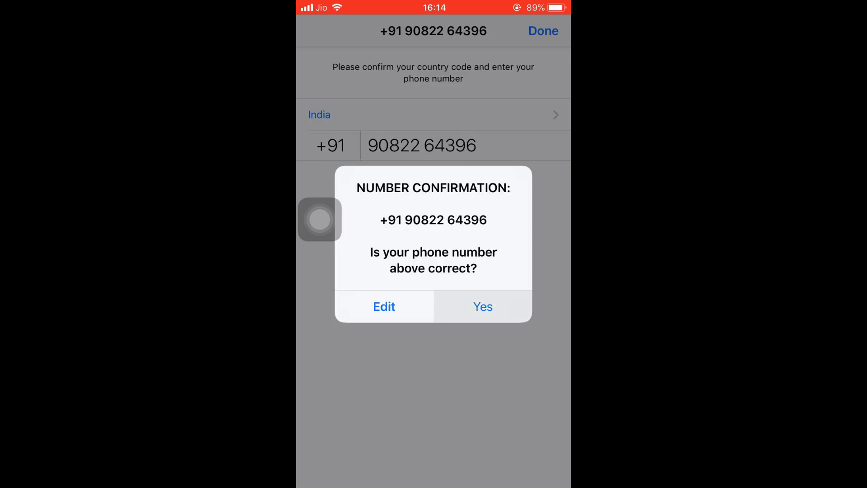
click(482, 307)
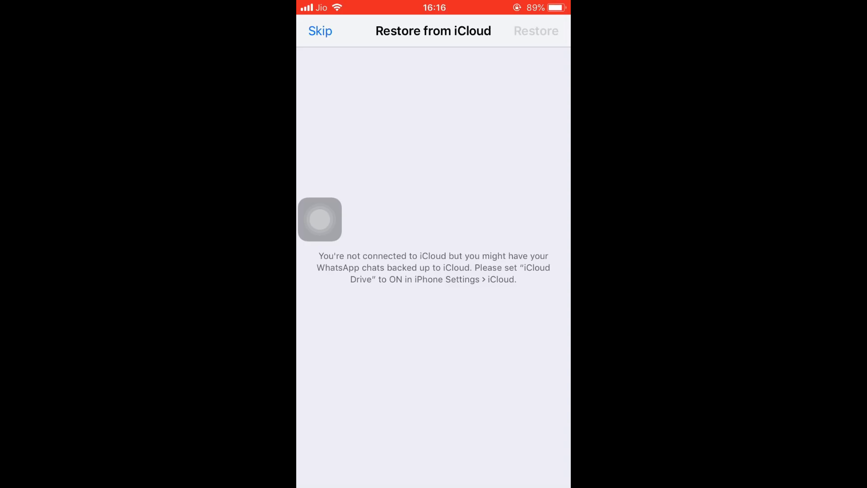
- Skip the iCloud chat restore and save the profile name 'Chaitanya' to reach the Chats list
click(325, 31)
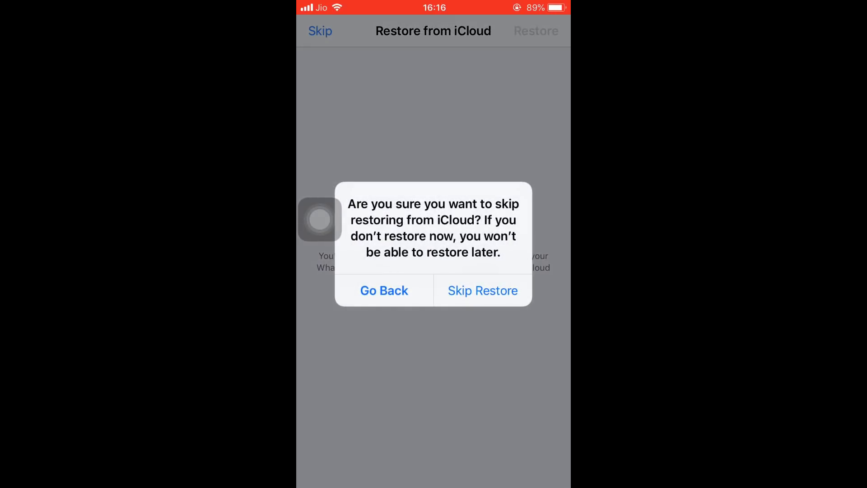
click(483, 291)
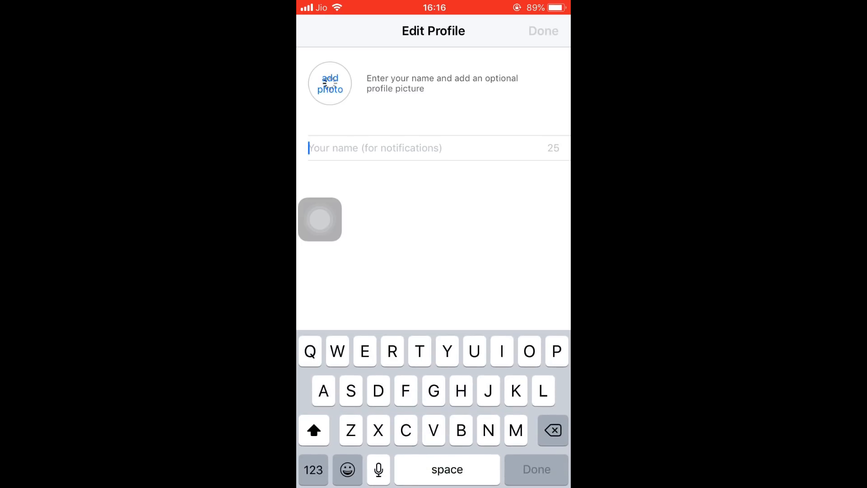
text(Chaitanya)
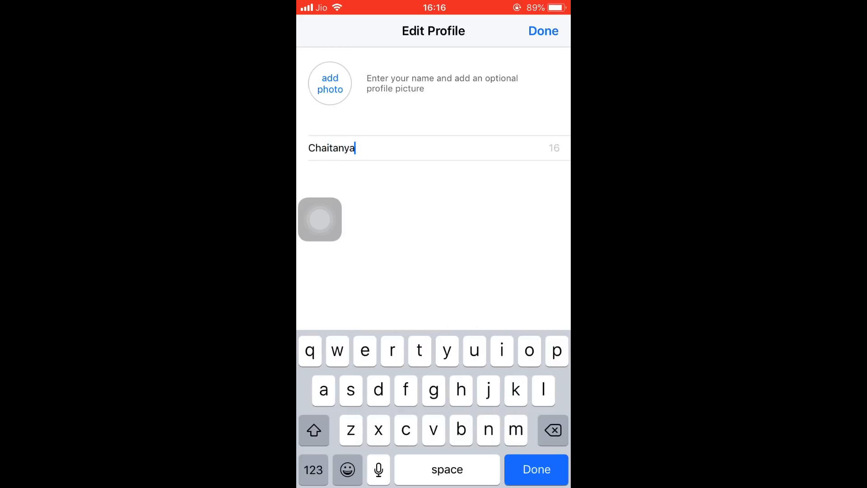
click(537, 482)
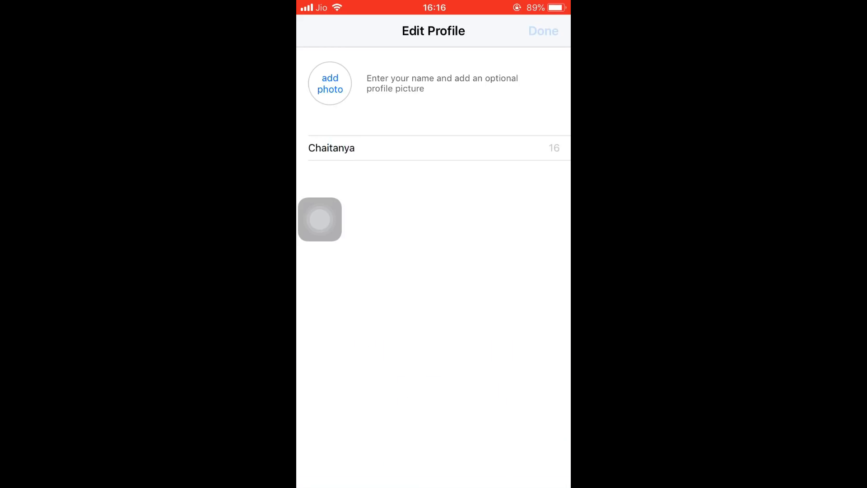
click(544, 30)
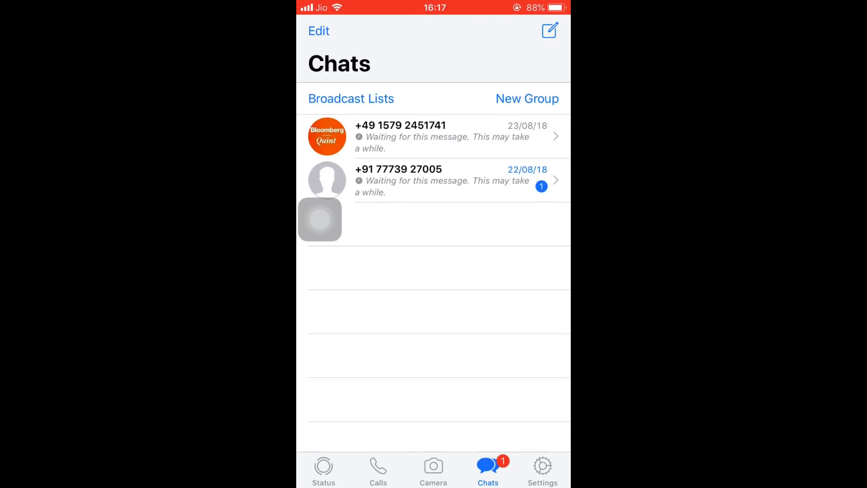
- From the official WhatsApp, find the techapple contact, send it 'hello', and return home
key(home)
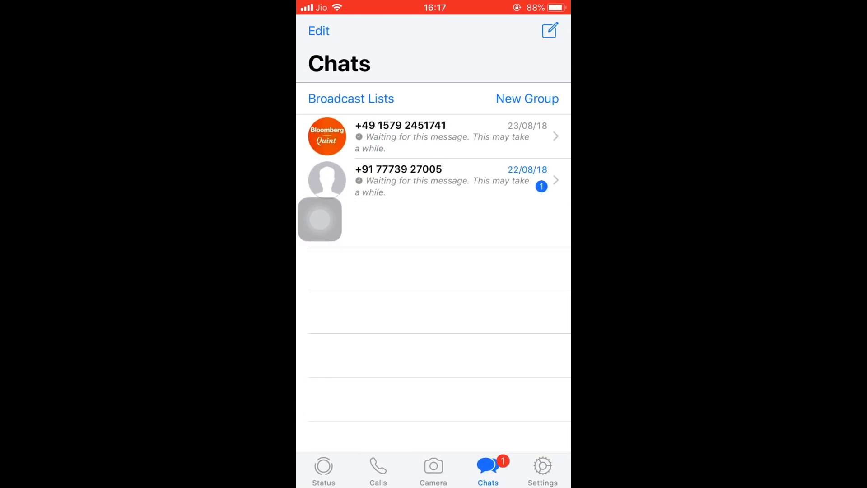
click(549, 31)
text(techa)
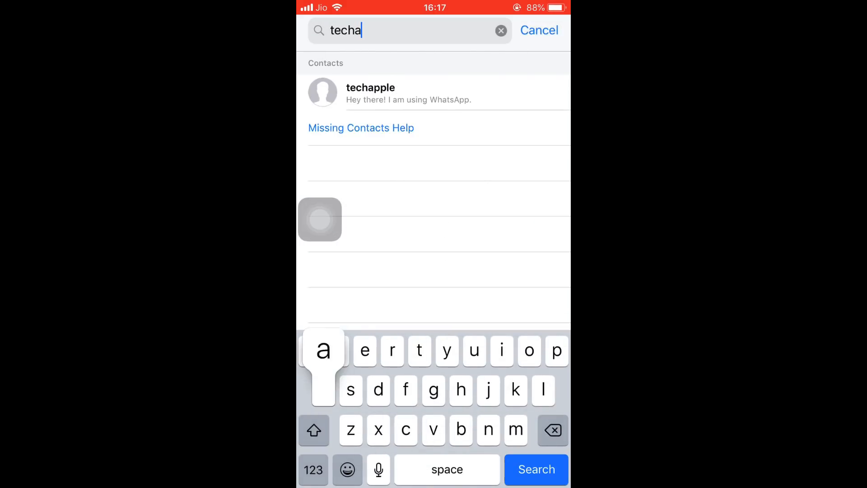
click(371, 93)
text(hello)
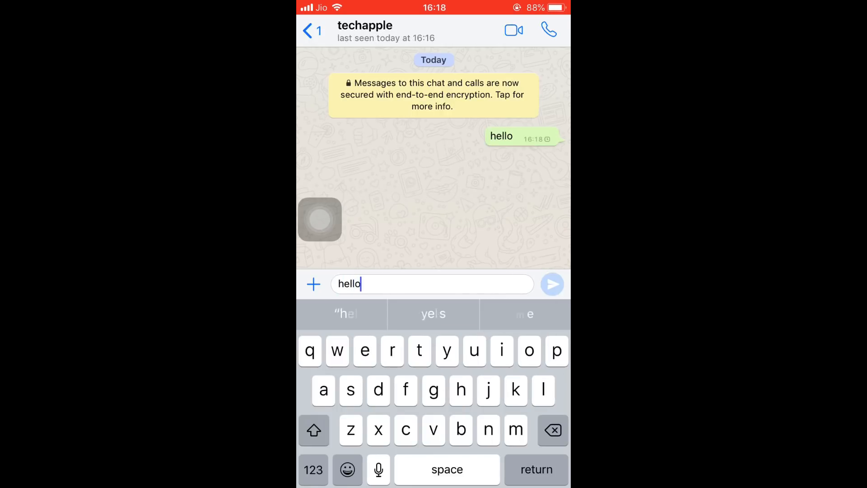
click(552, 284)
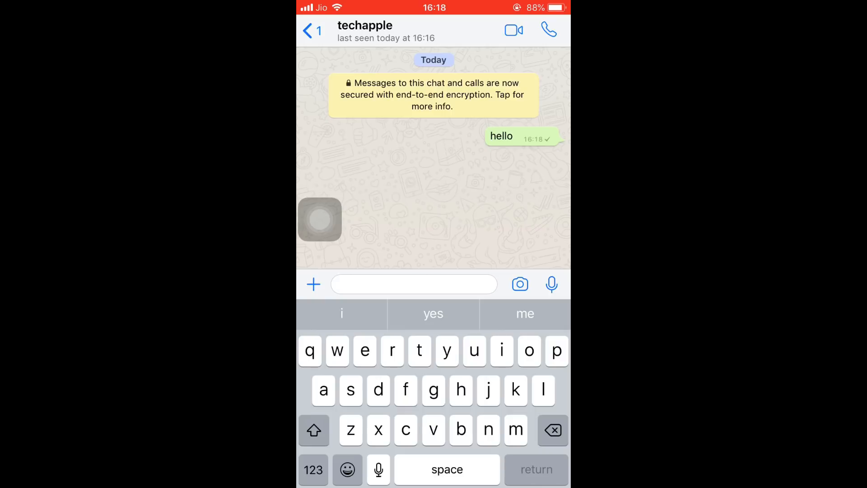
key(home)
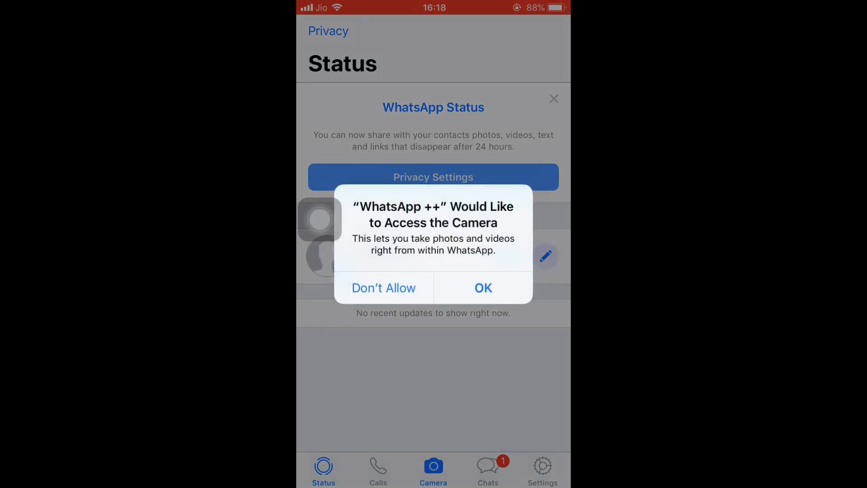
- Allow camera access, reply 'how are you' to the incoming hello, and read the 'i am fine' answer
click(483, 288)
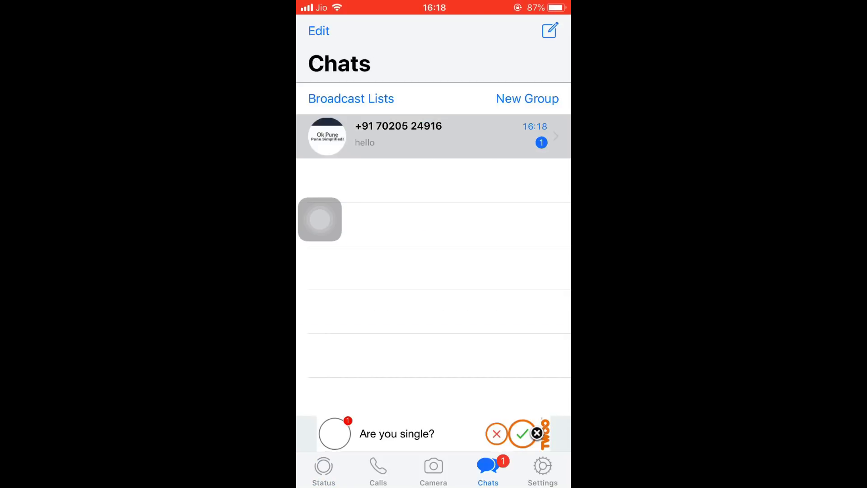
click(433, 135)
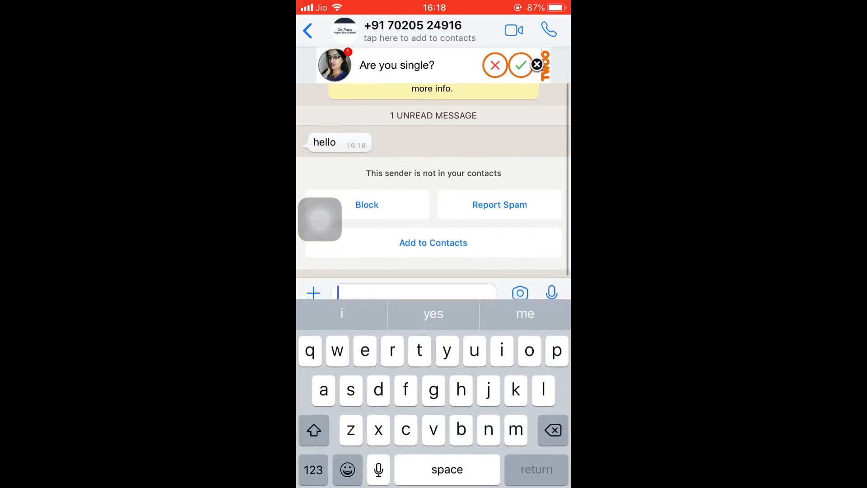
text(how are)
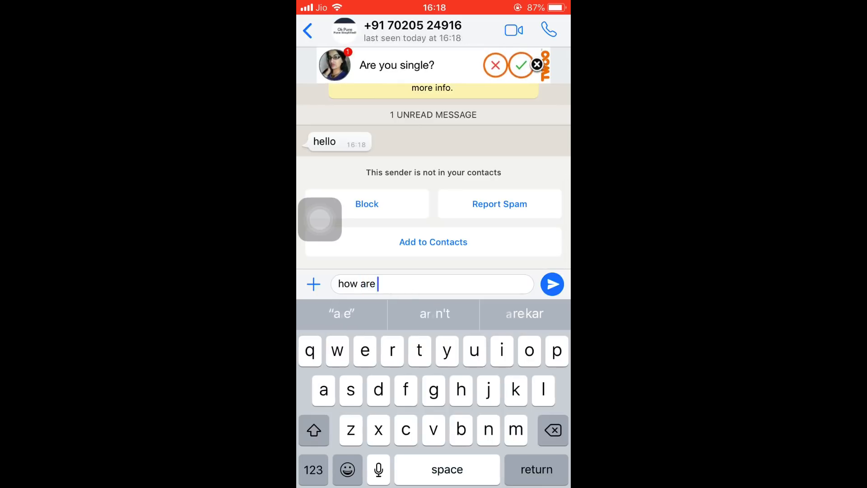
click(552, 284)
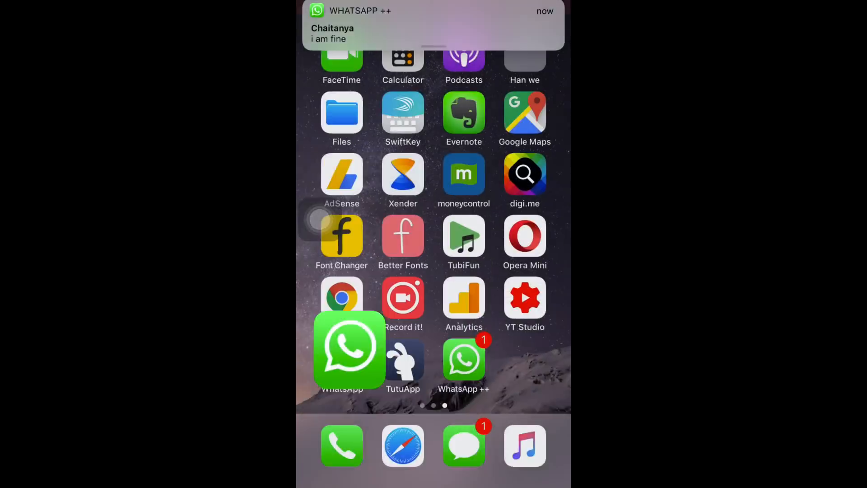
click(433, 25)
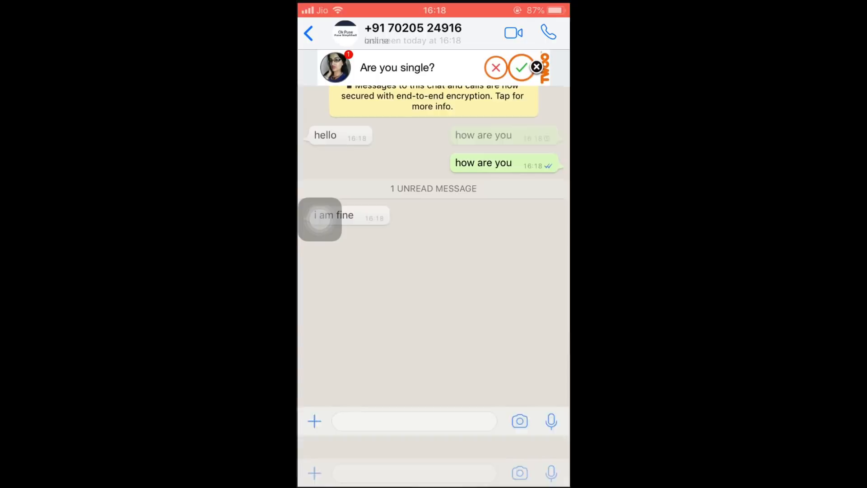